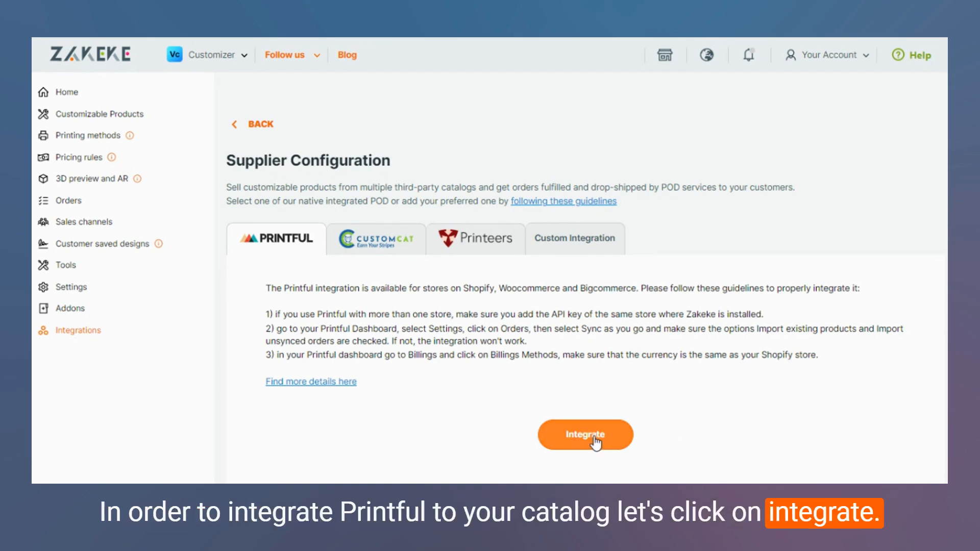
Integrate Printful, choose the 'Zakeke - Leo Test' store and authorize the connection
left_click(585, 435)
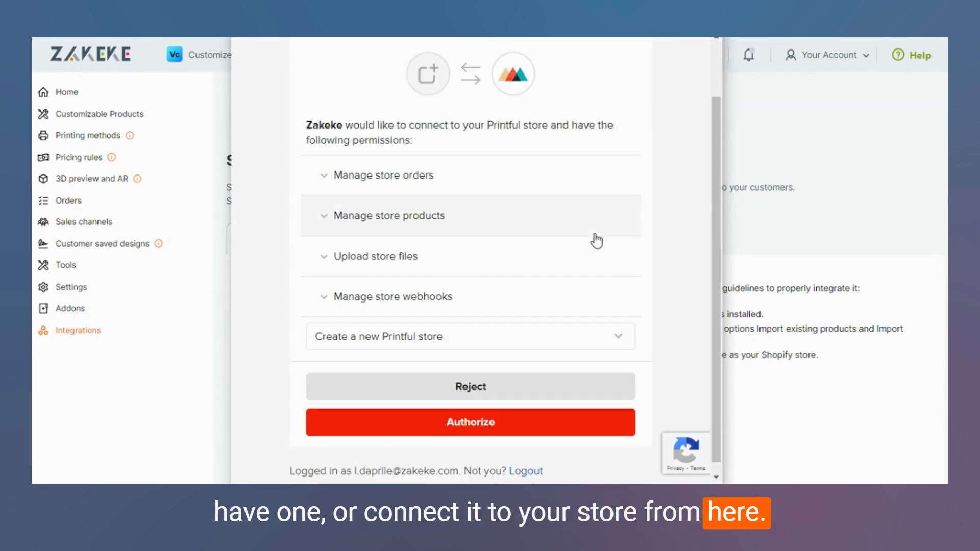
left_click(470, 336)
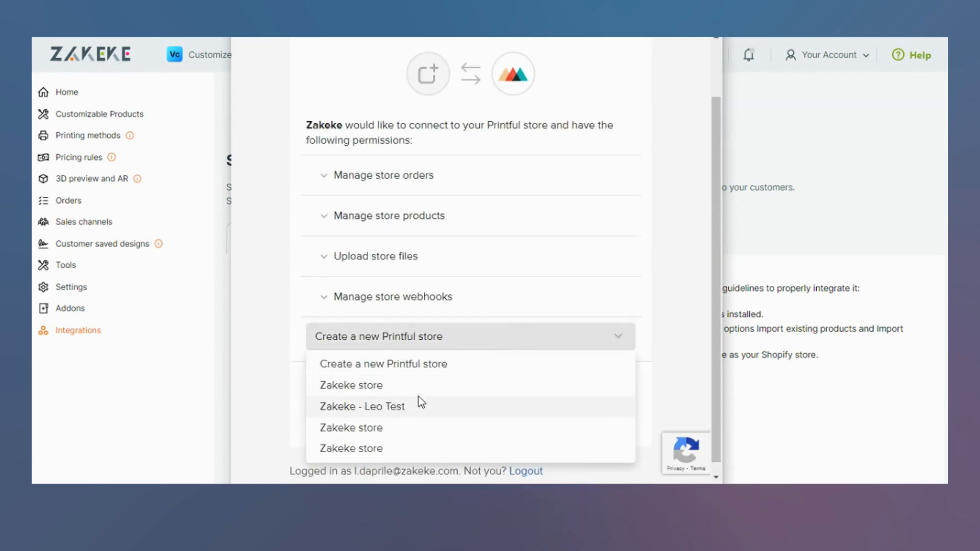
left_click(361, 407)
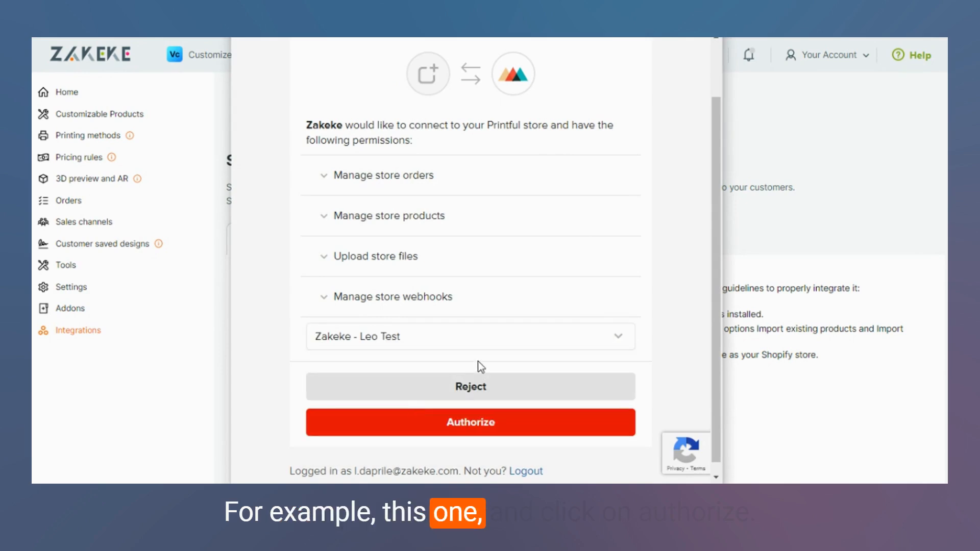
left_click(470, 421)
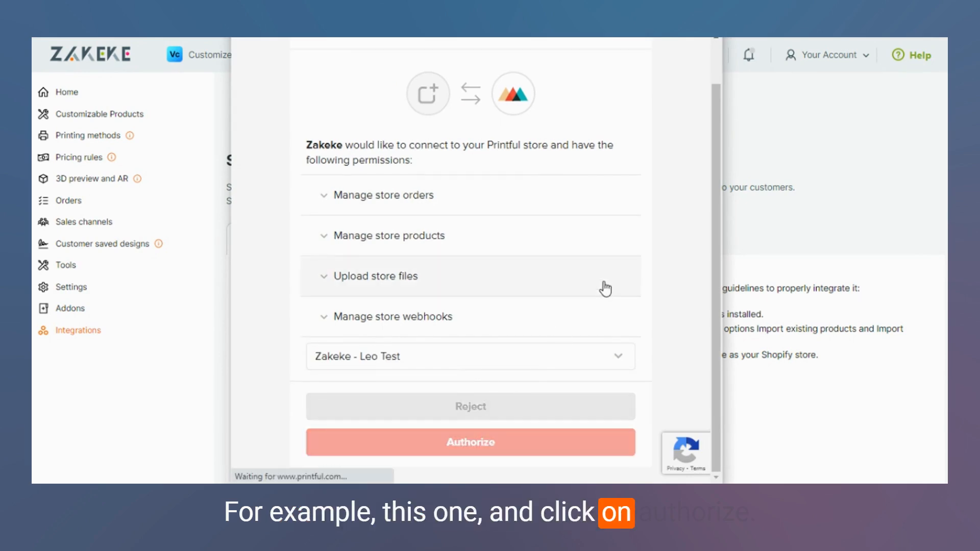
left_click(470, 442)
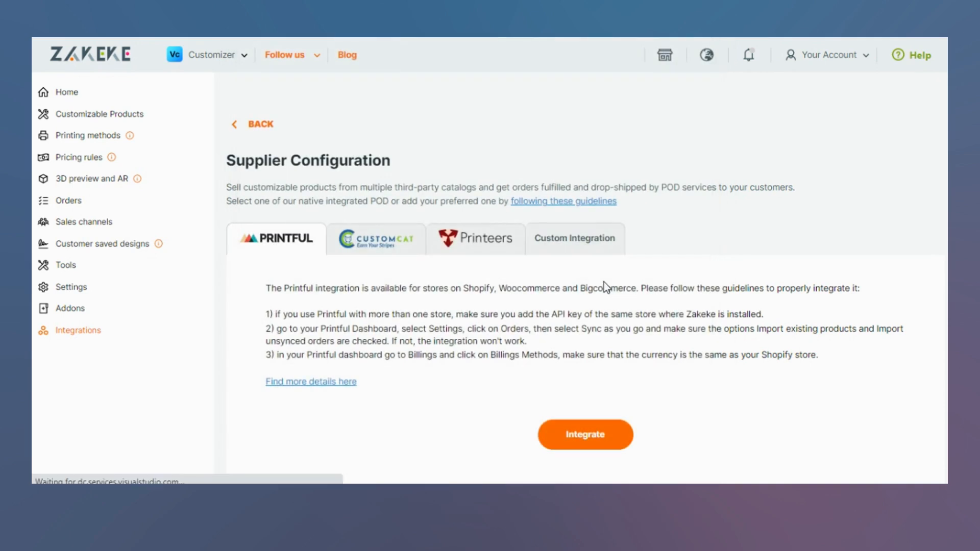
Set order import to 'Automatically confirm orders to be fulfilled' and save it
left_click(584, 435)
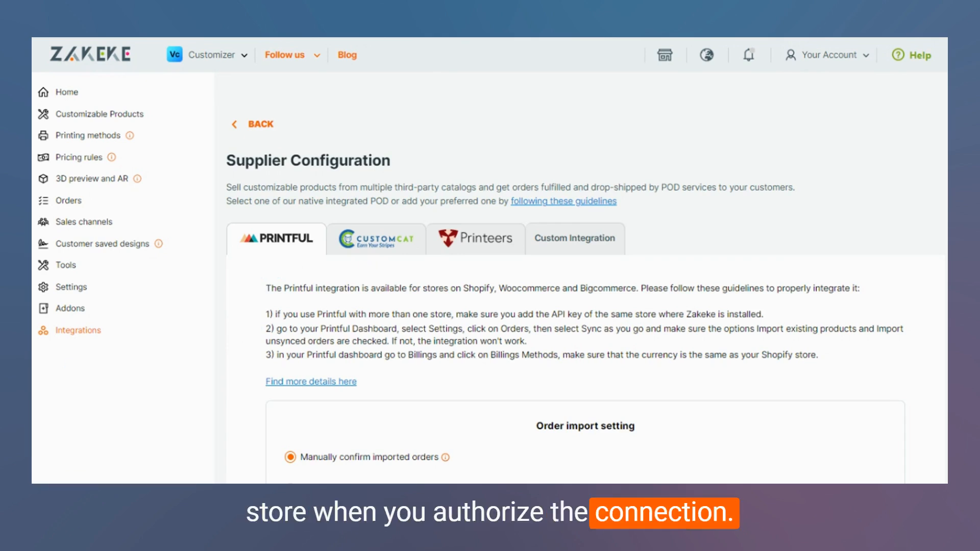
scroll("down", 3)
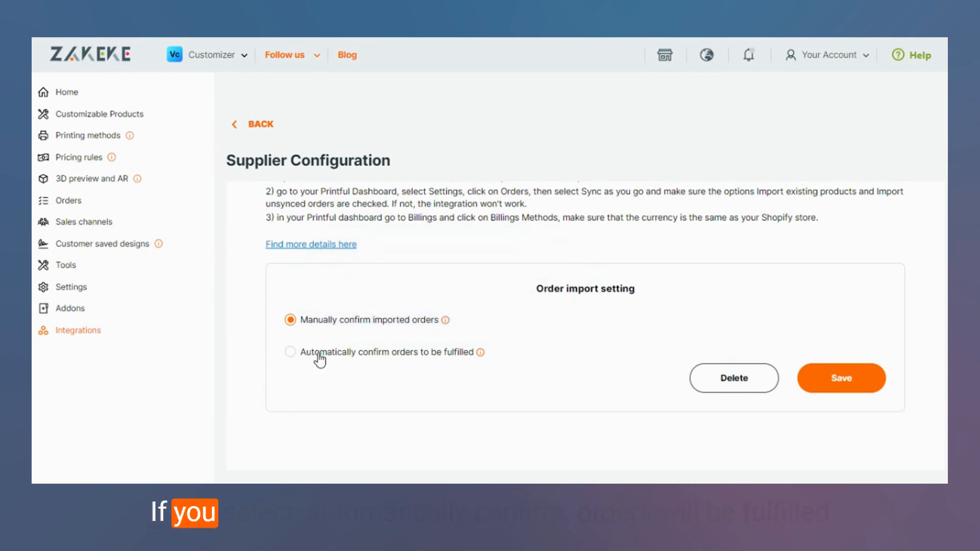
left_click(290, 352)
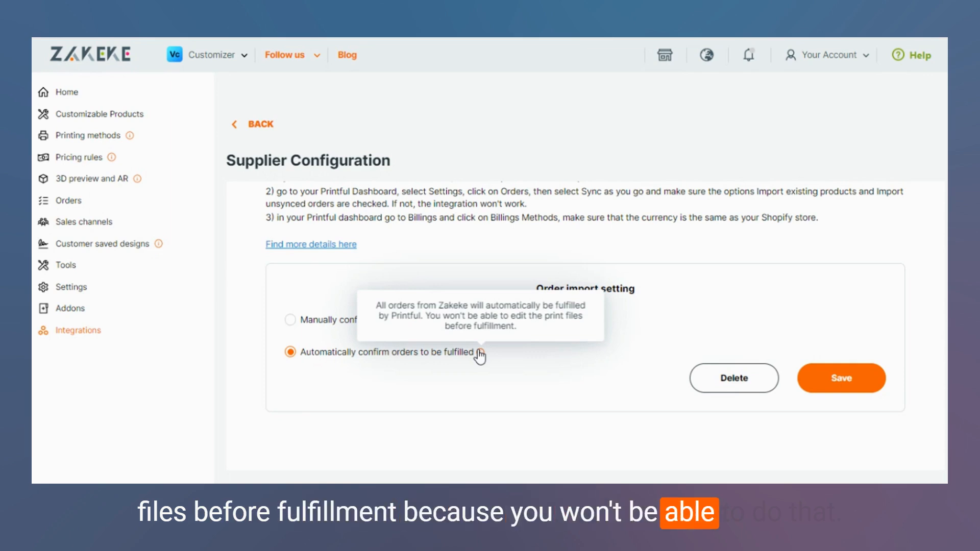
mouse_move(668, 344)
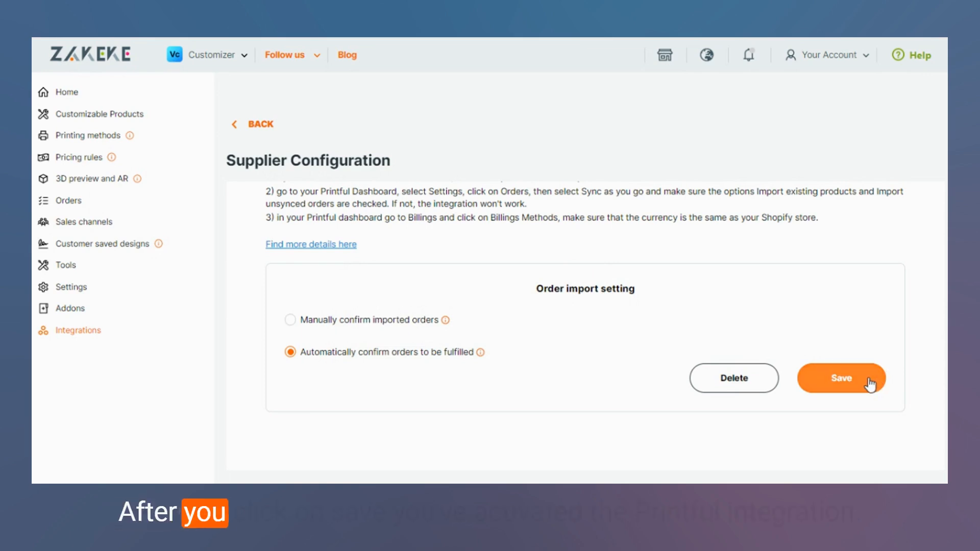
left_click(841, 378)
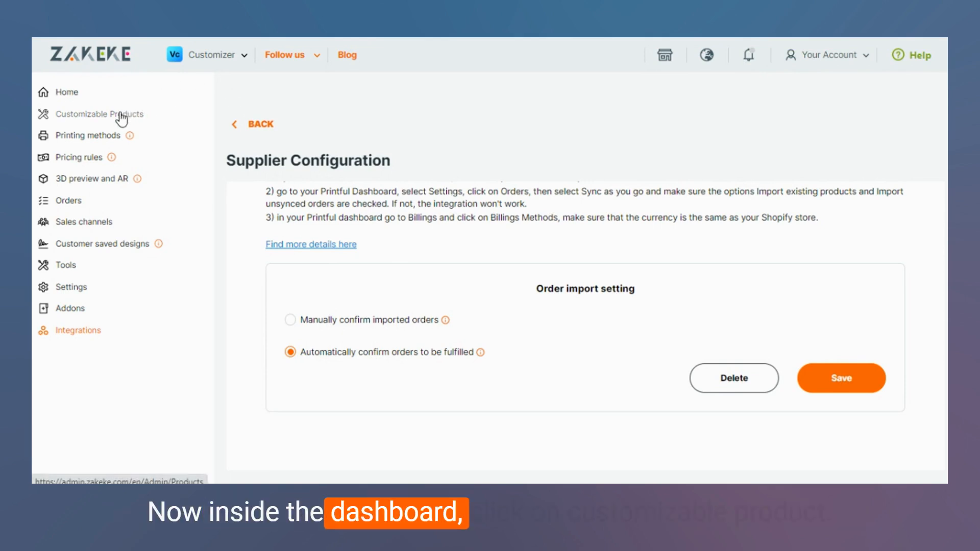
Add a new customizable product from a print-on-demand service, with Printful as supplier
left_click(99, 113)
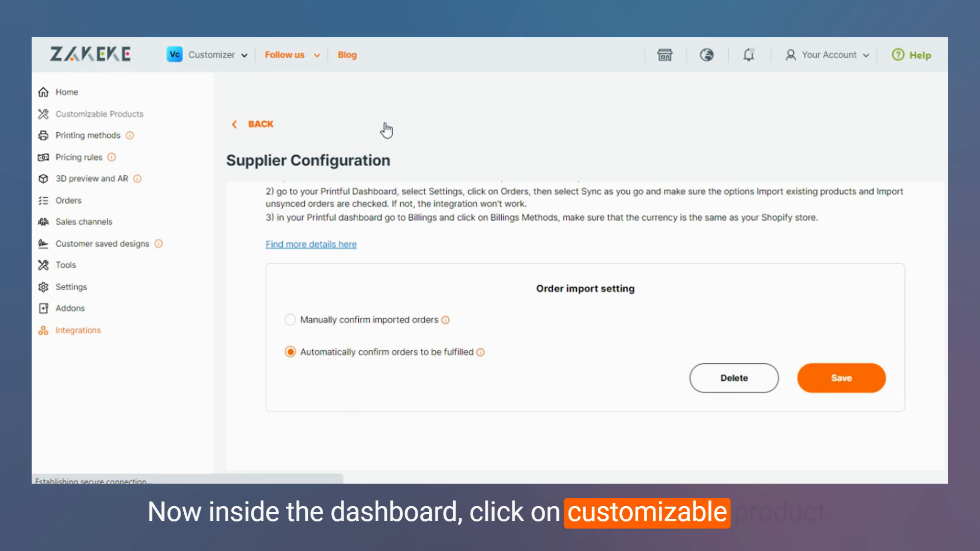
left_click(99, 113)
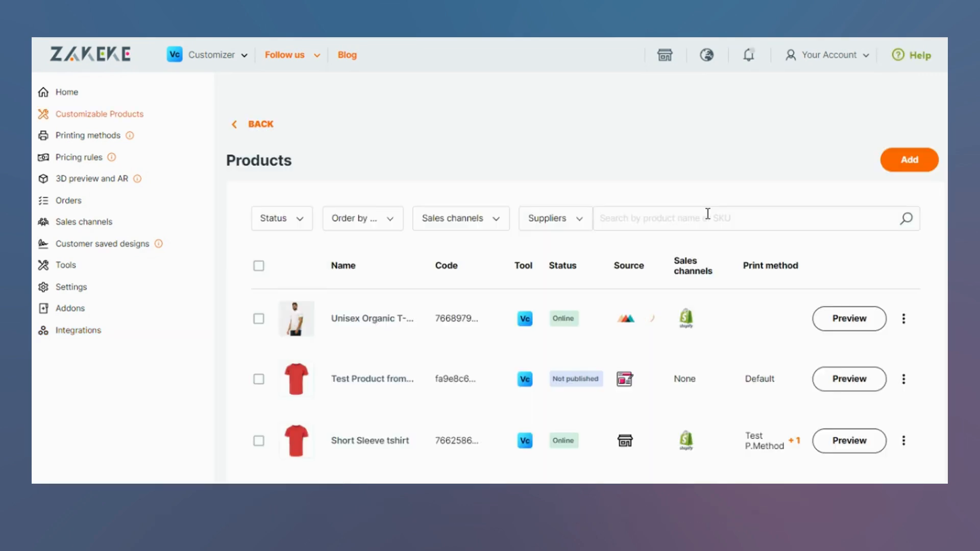
left_click(909, 159)
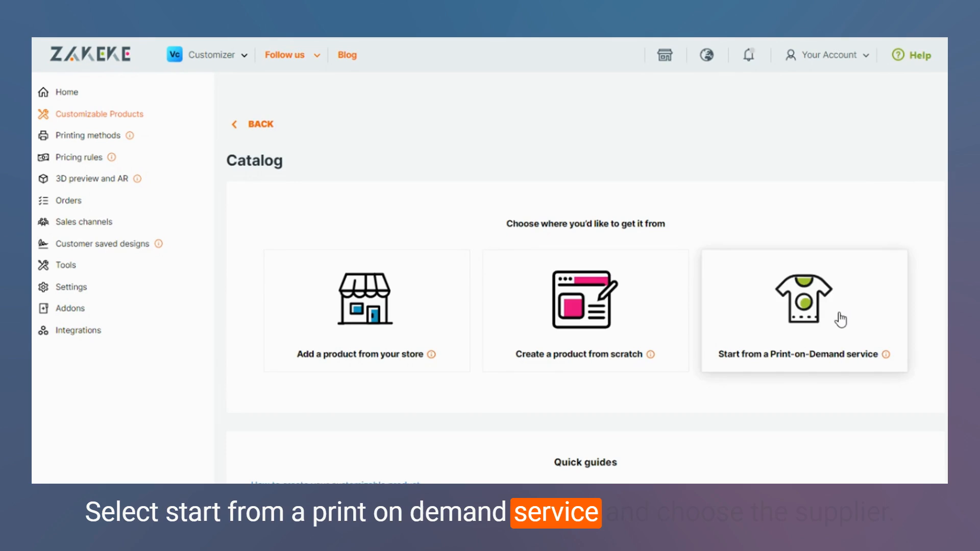
left_click(803, 310)
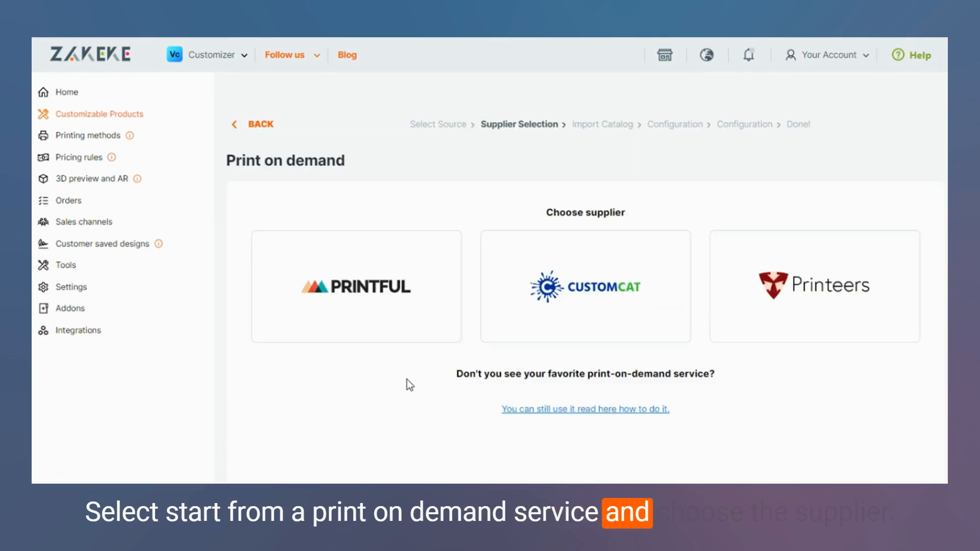
left_click(355, 287)
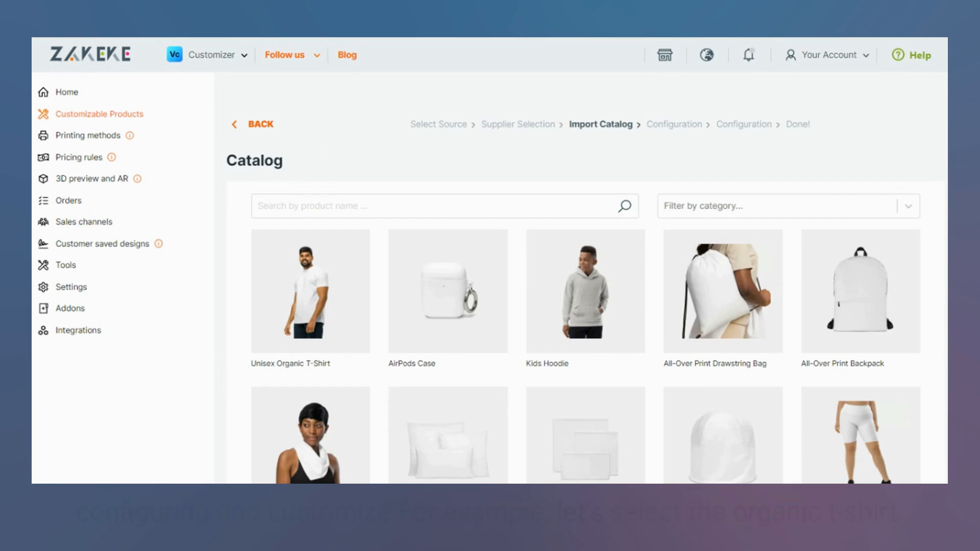
Select the Unisex Organic T-Shirt from the catalog and make sizes S and M available
scroll("down", 3)
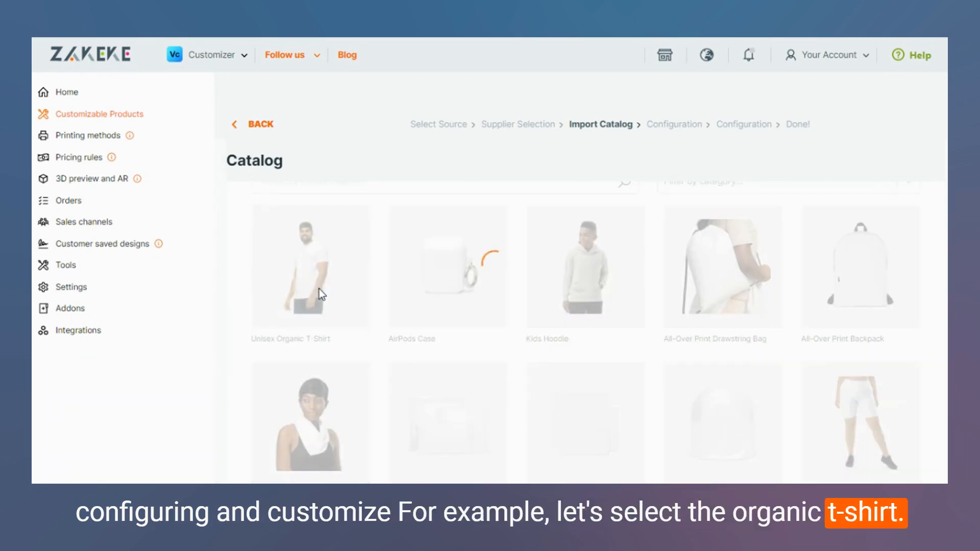
left_click(311, 266)
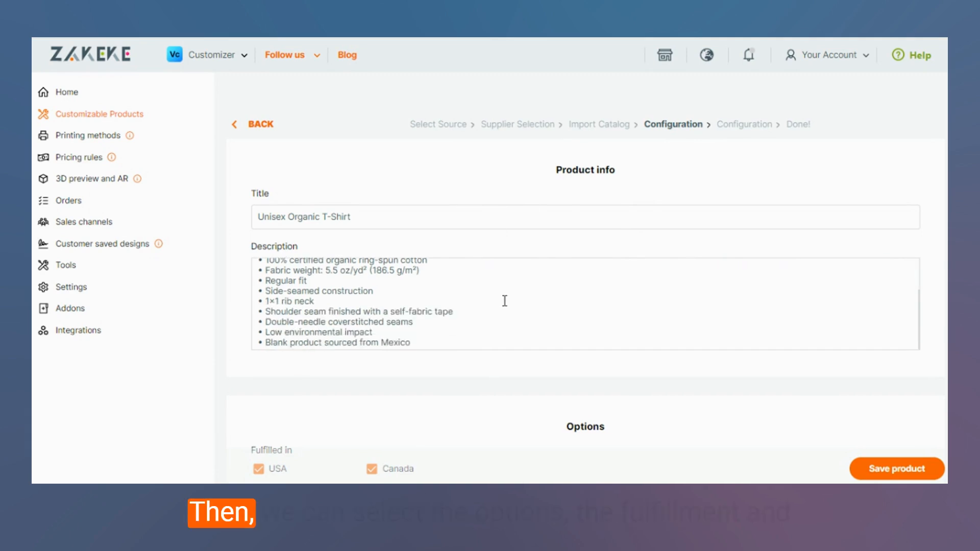
scroll("down", 3)
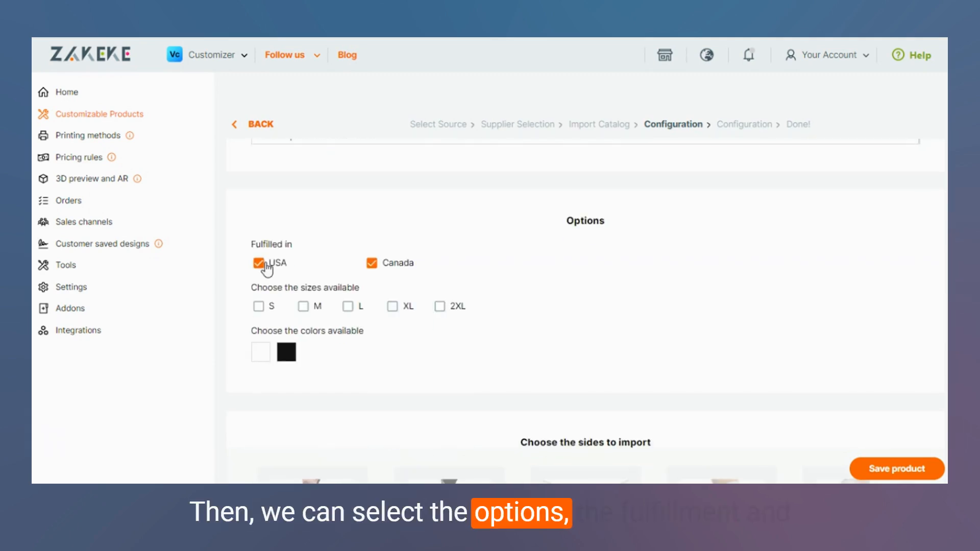
left_click(259, 306)
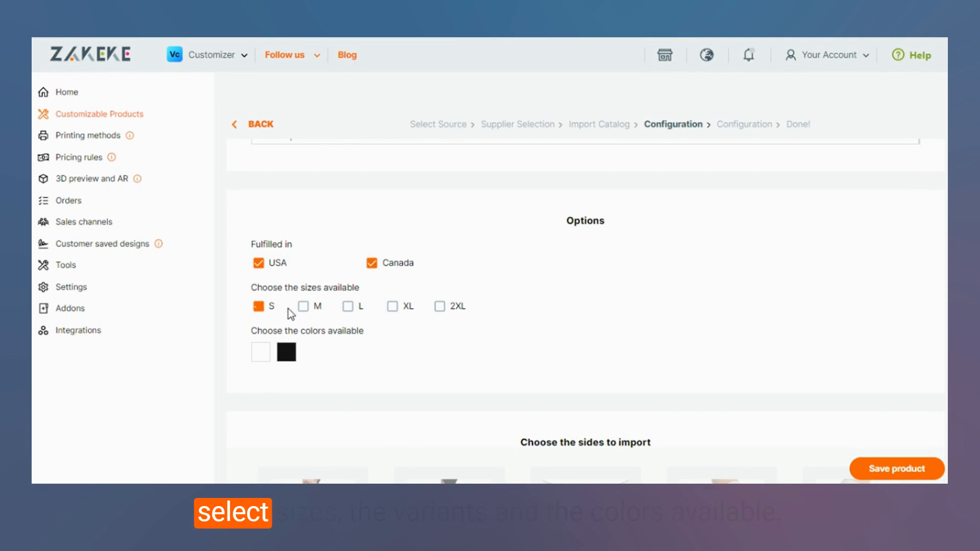
left_click(303, 306)
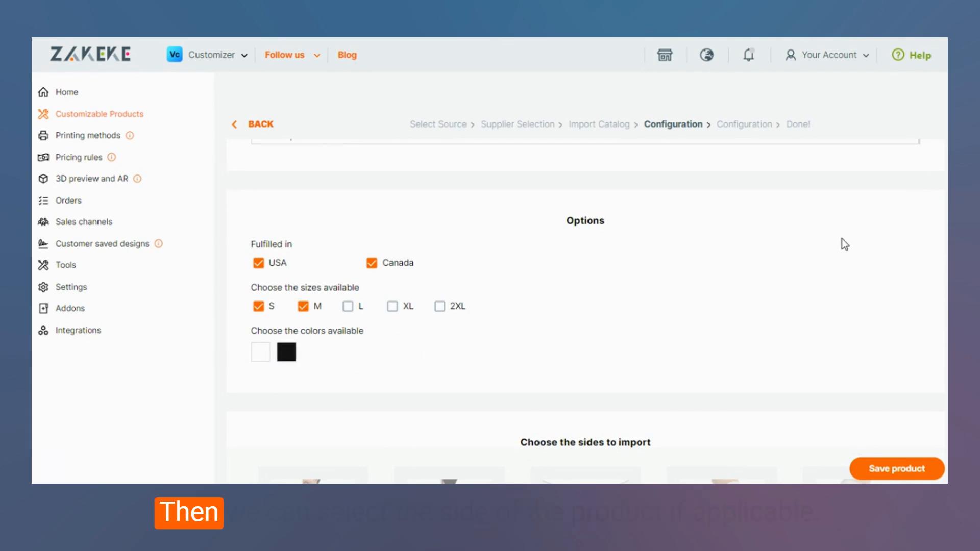
scroll("down", 3)
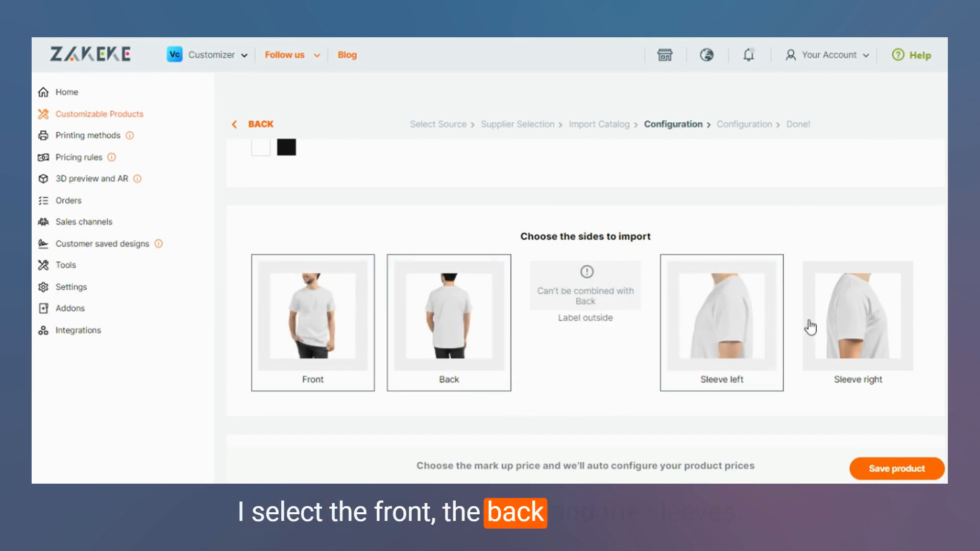
Keep the sides and 0% markup pricing, and save the imported t-shirt product
scroll("down", 3)
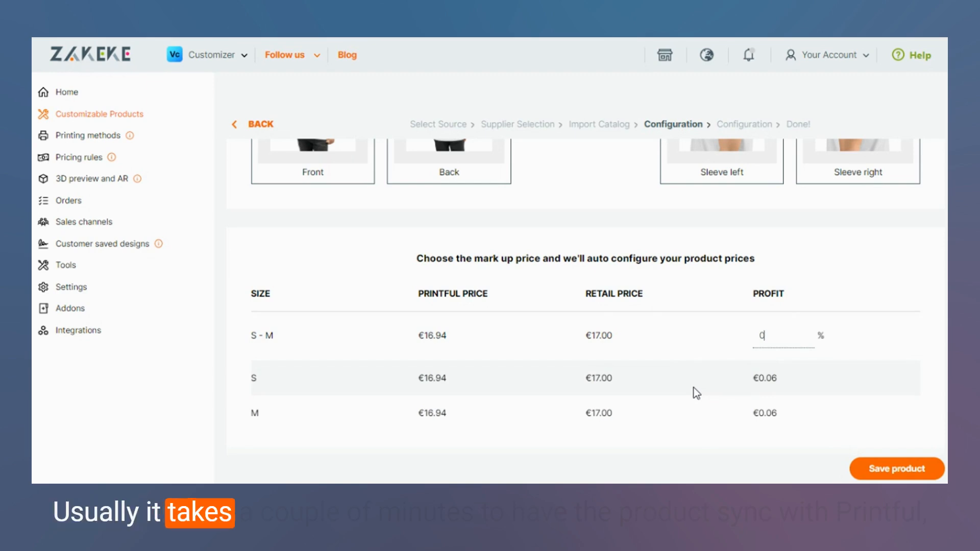
mouse_move(671, 382)
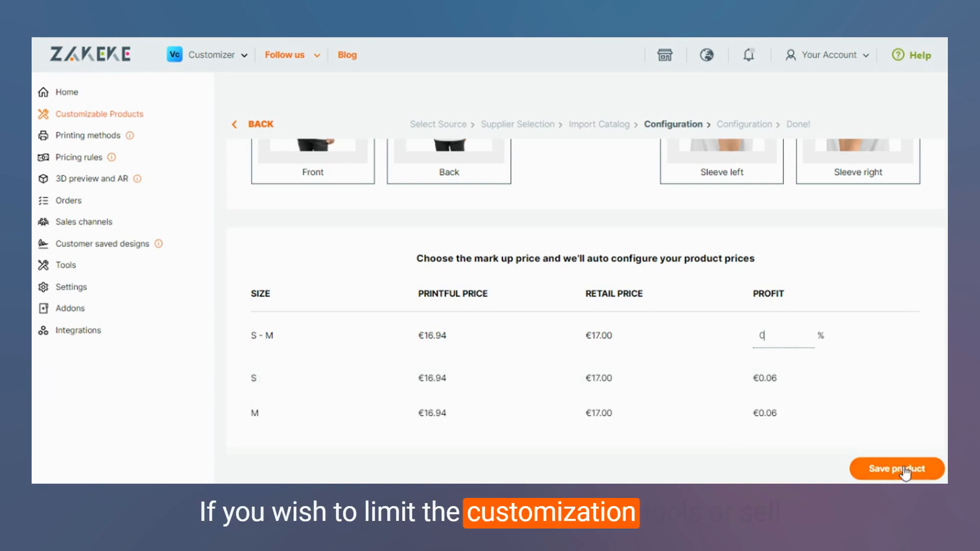
left_click(897, 469)
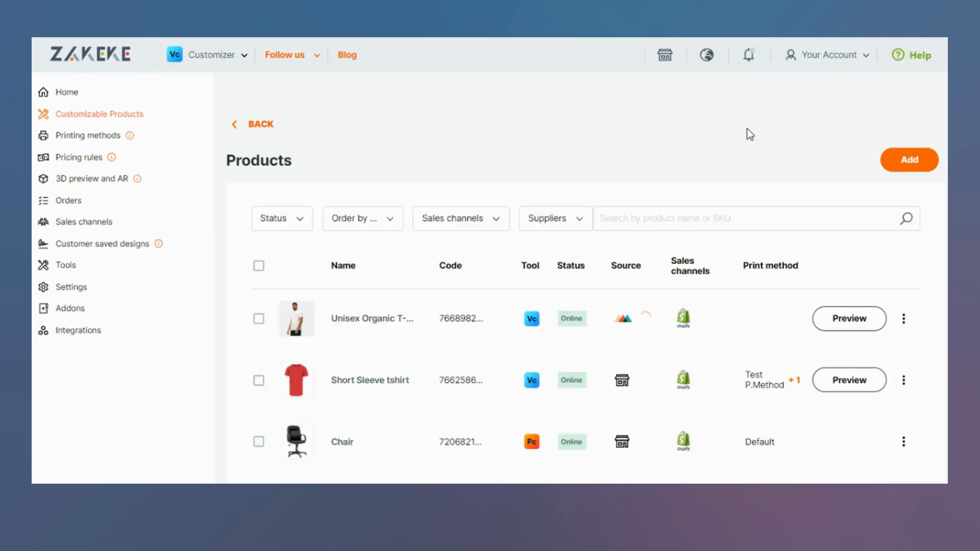
mouse_move(660, 326)
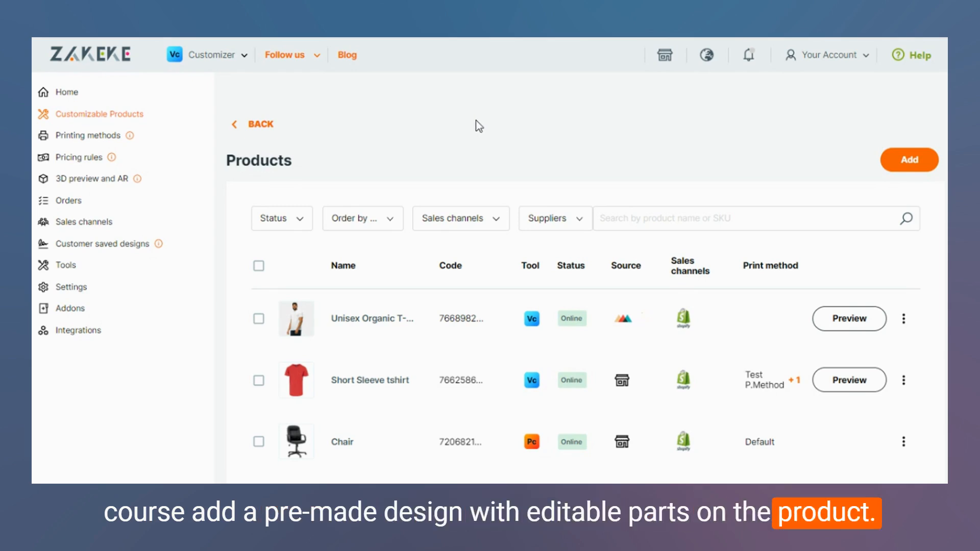
Show the actions menu (Edit, Unpublish, Duplicate, Sync) for the Unisex Organic T-Shirt
left_click(848, 318)
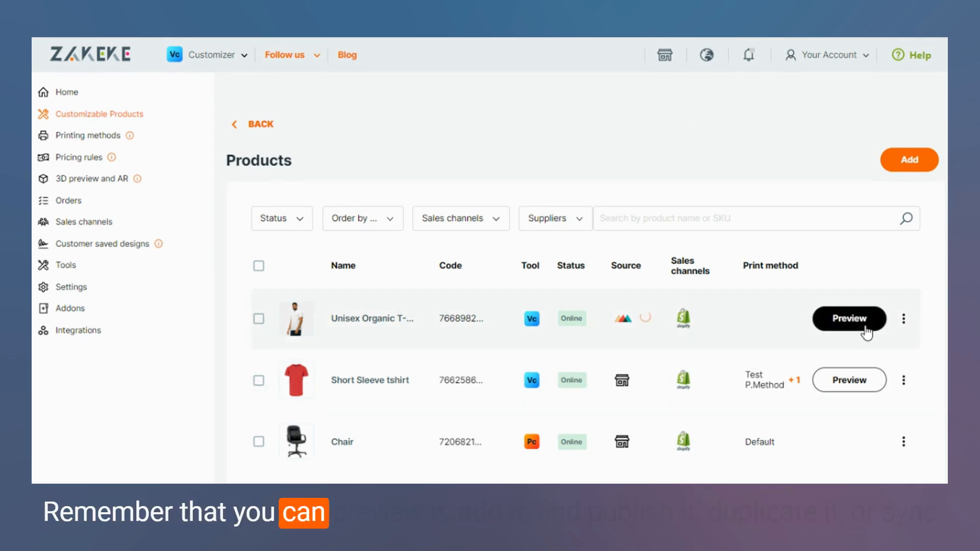
left_click(903, 318)
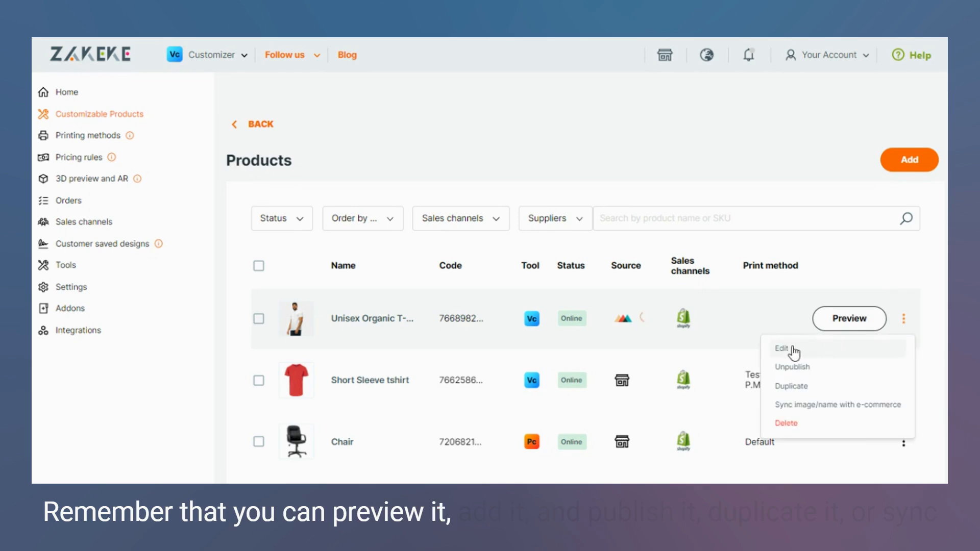